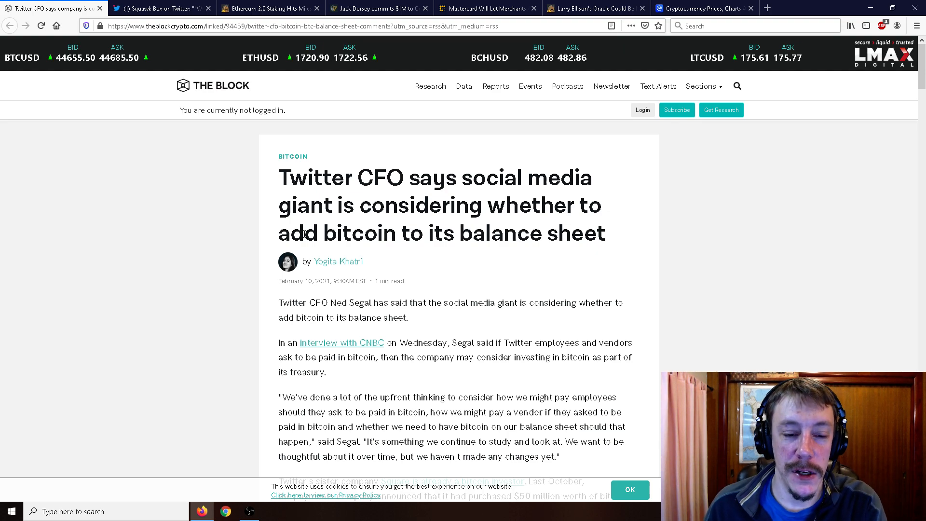
# - View Squawk Box's tweet quoting CFO Ned Segal, then bring up the CryptoPotato Ethereum 2.0 staking article
pyautogui.scroll(-3)
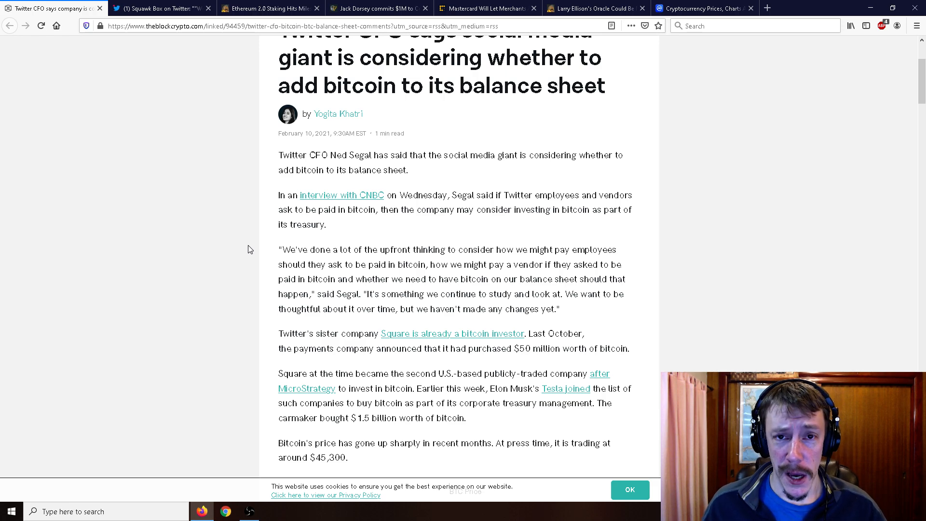
pyautogui.scroll(-3)
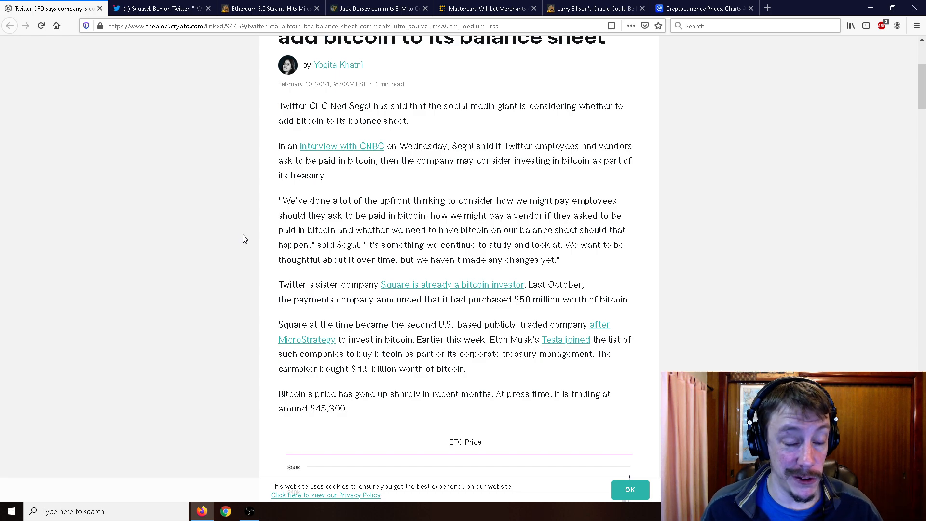
pyautogui.click(159, 8)
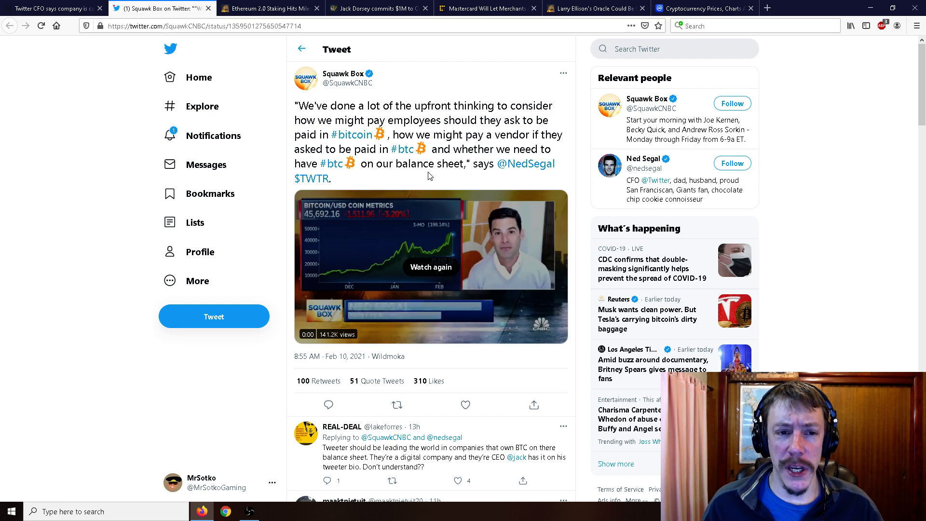
pyautogui.moveTo(347, 73)
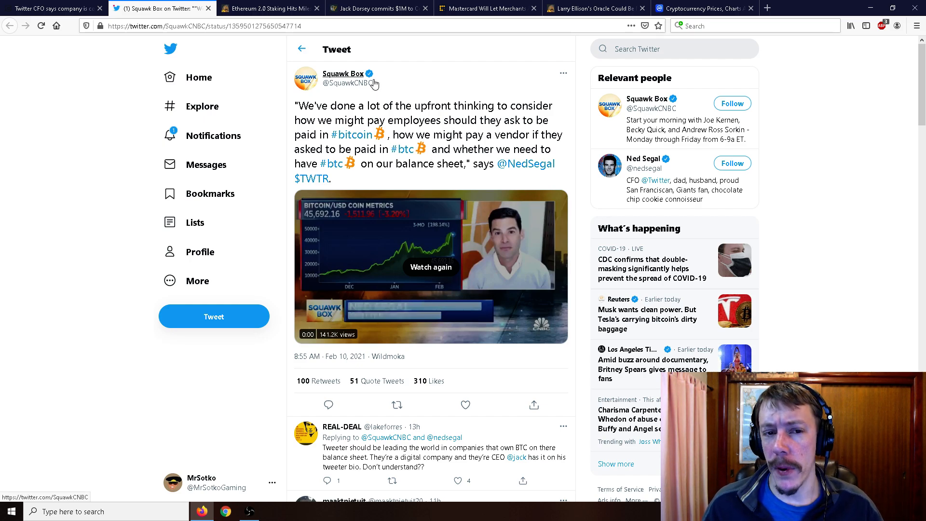
pyautogui.moveTo(420, 118)
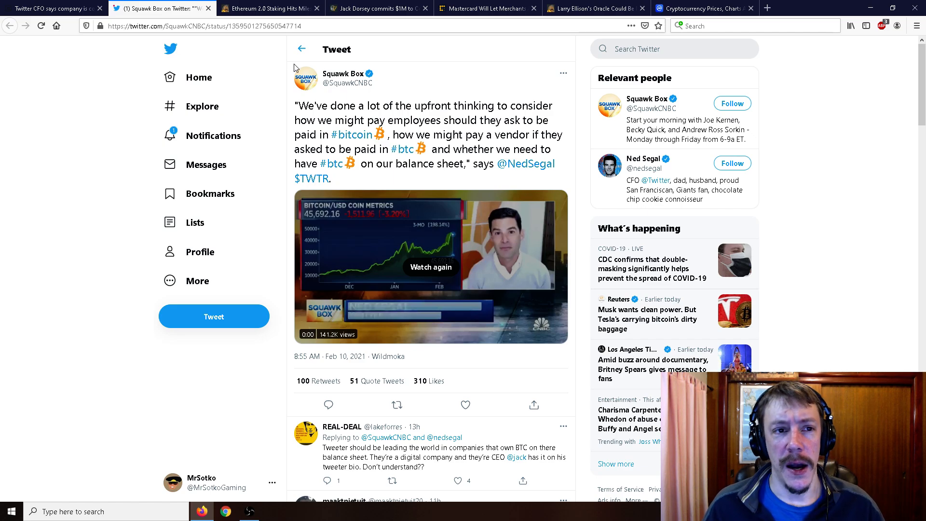
pyautogui.click(268, 8)
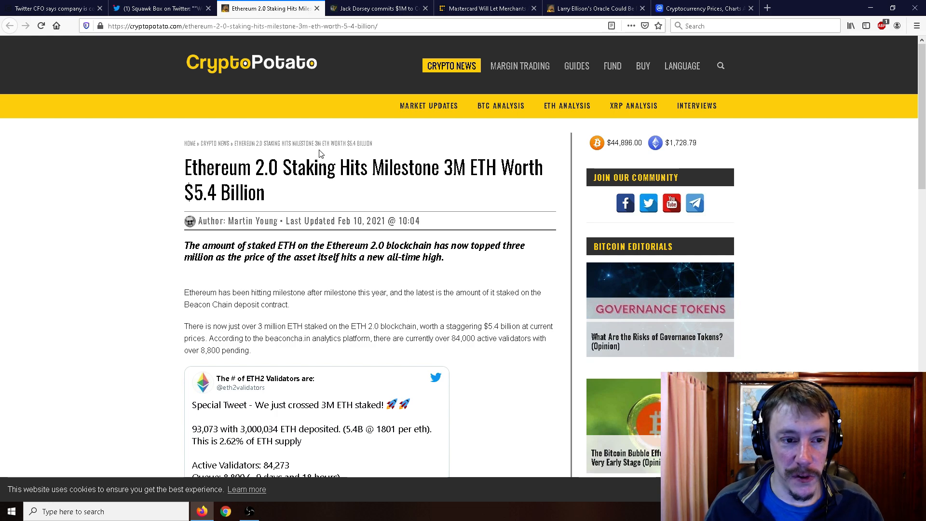
pyautogui.moveTo(313, 193)
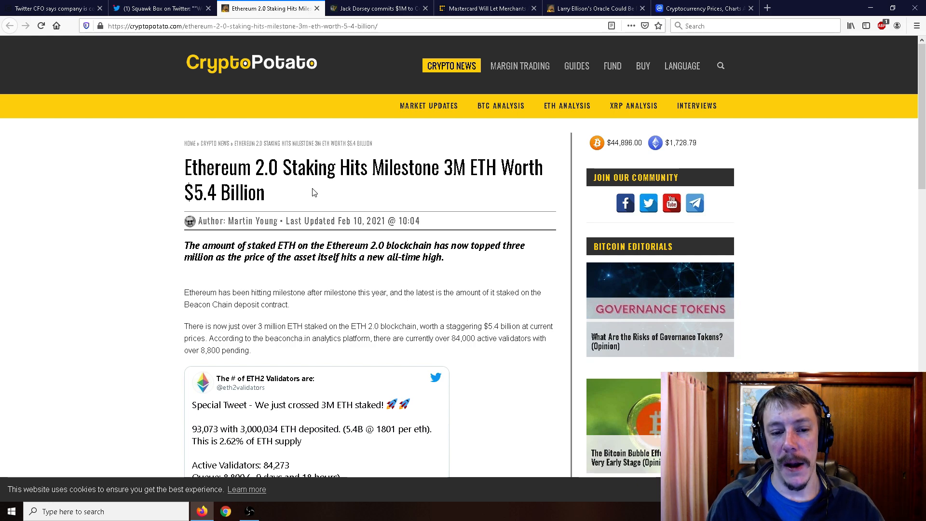
pyautogui.scroll(-3)
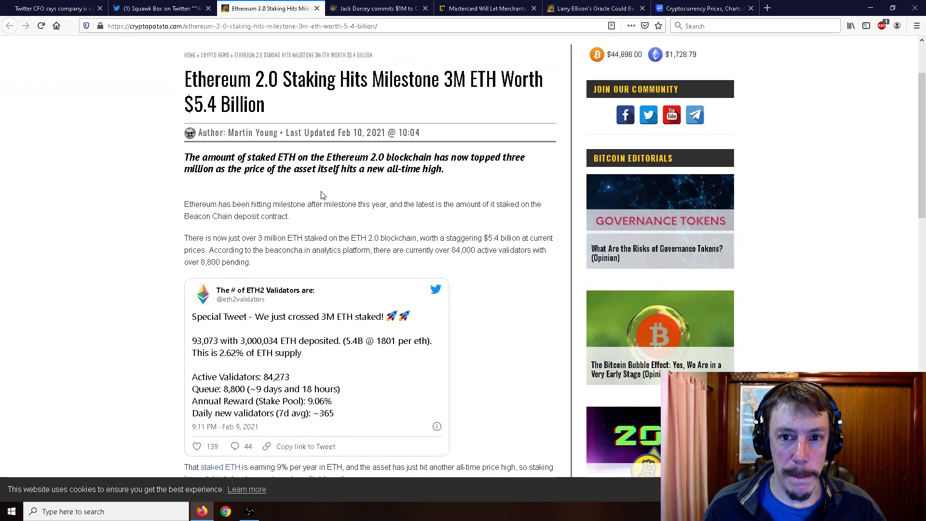
# - Show the CoinMarketCap price table with Bitcoin, Ethereum, Cardano and XRP
pyautogui.click(700, 8)
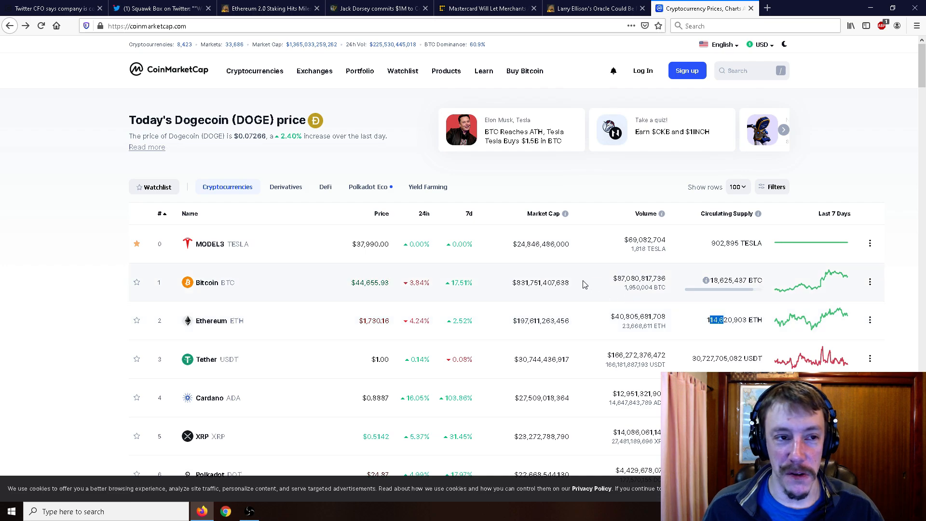
pyautogui.moveTo(711, 337)
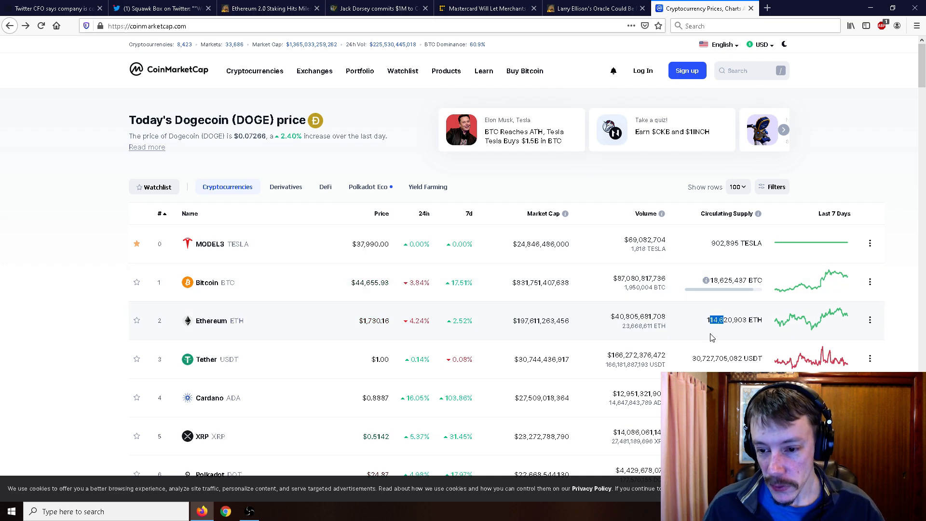
# - Return to CryptoPotato's 'Ethereum 2.0 Staking Hits Milestone 3M ETH' article
pyautogui.click(270, 8)
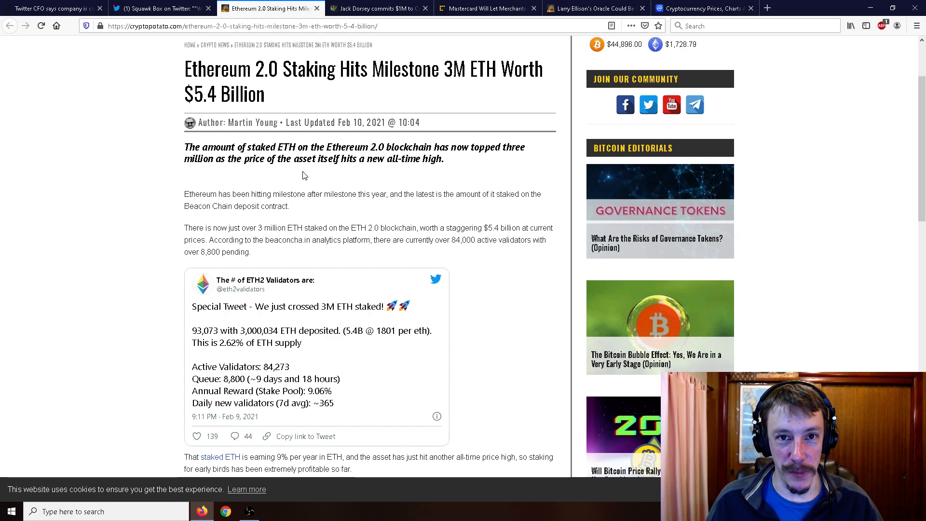
pyautogui.moveTo(305, 184)
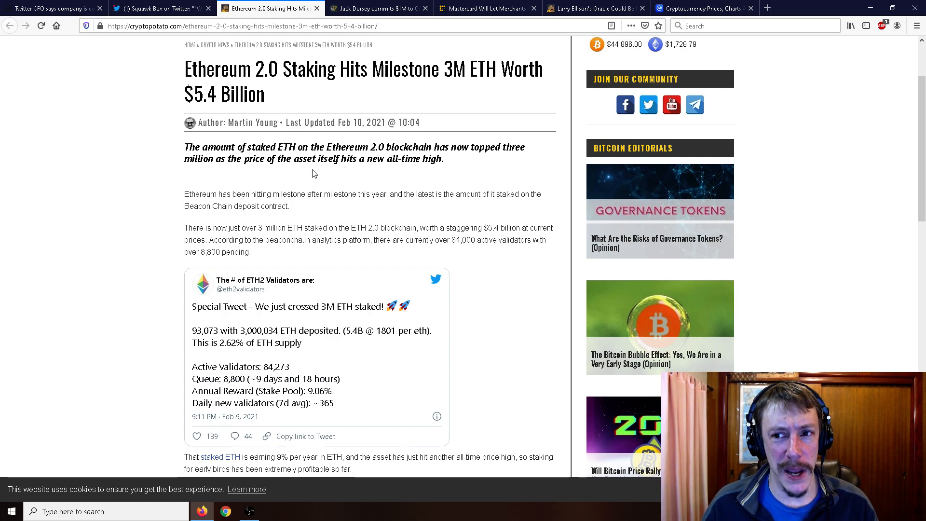
pyautogui.moveTo(358, 179)
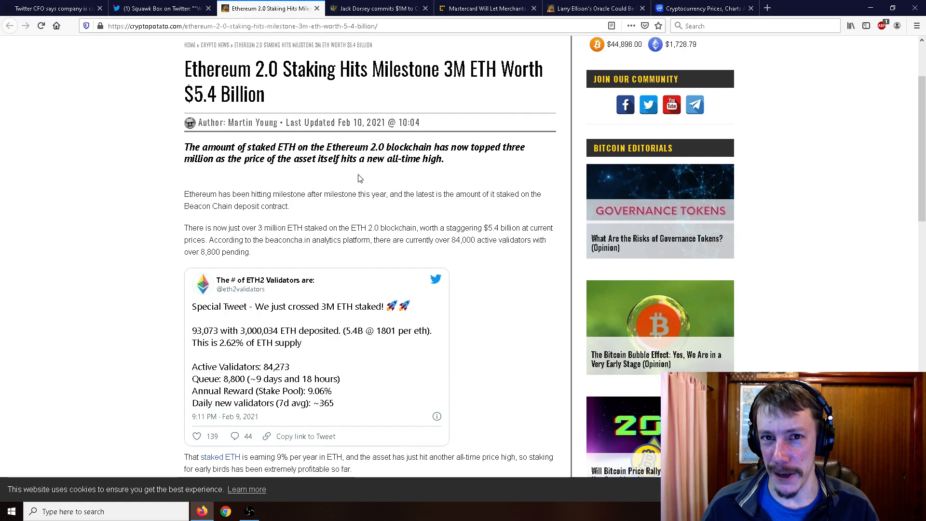
pyautogui.moveTo(356, 183)
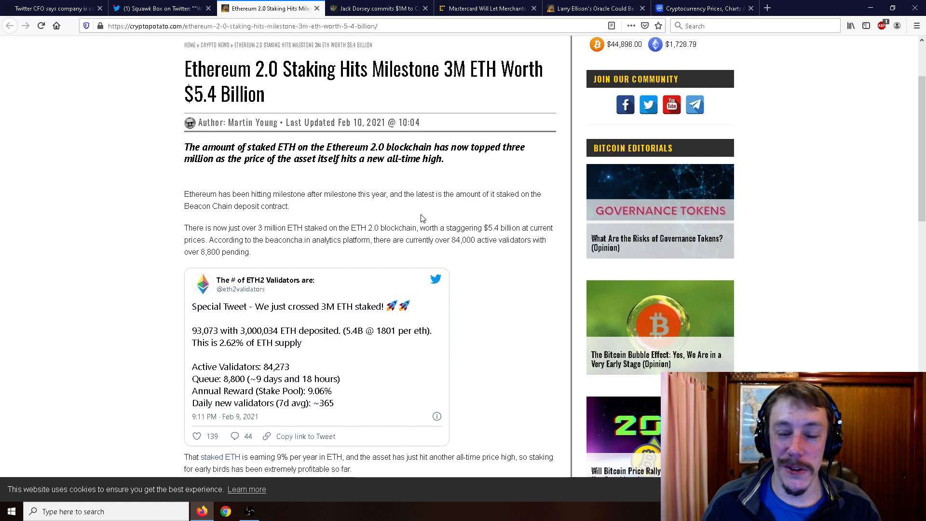
pyautogui.moveTo(413, 203)
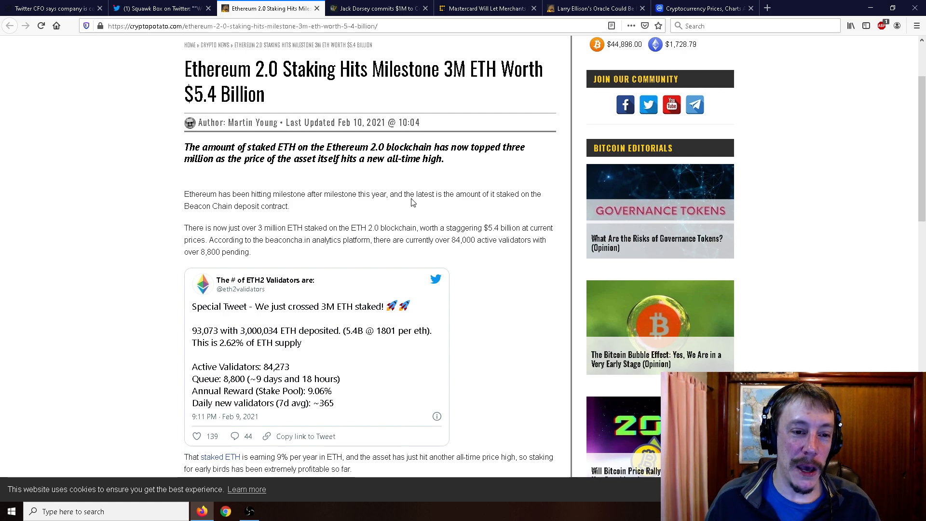
pyautogui.scroll(-3)
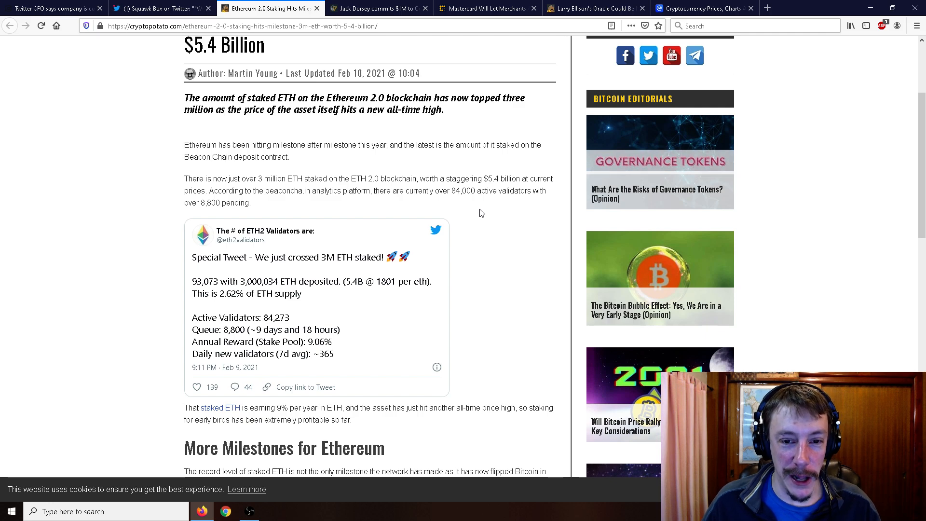
pyautogui.moveTo(492, 238)
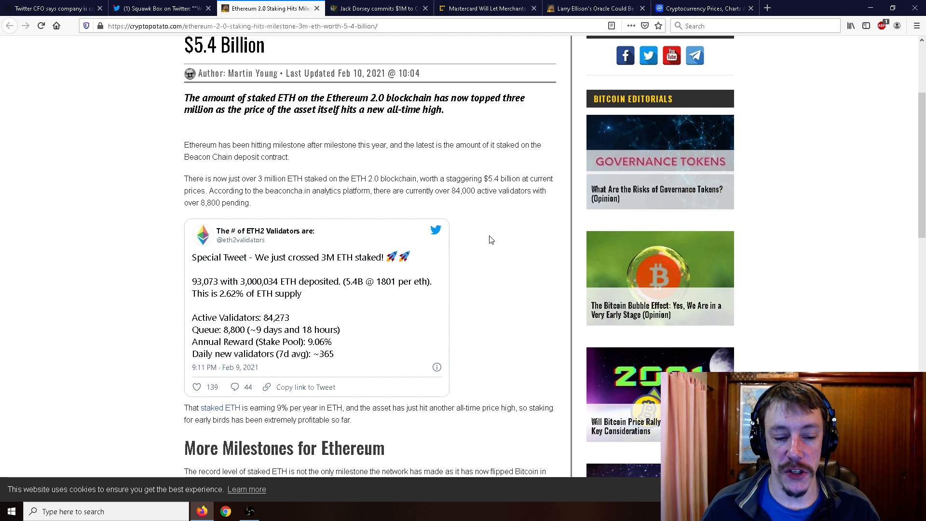
pyautogui.scroll(-3)
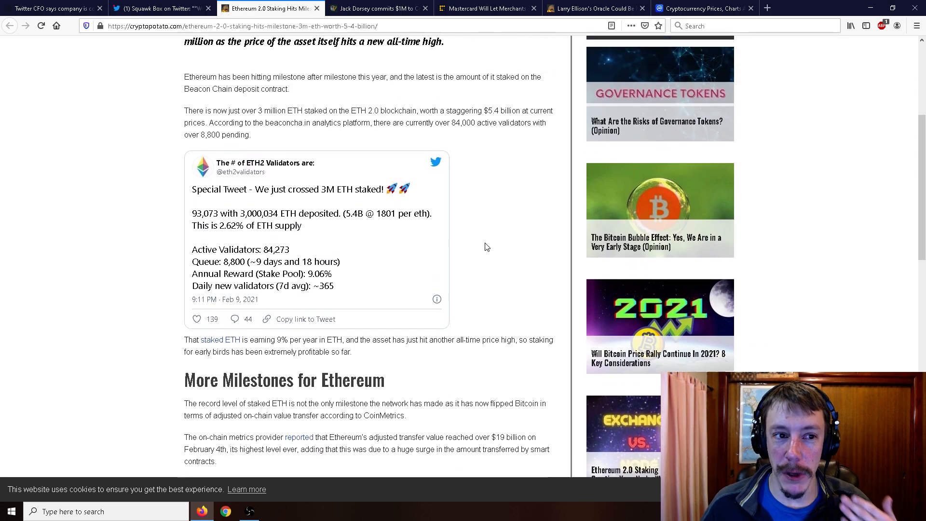
pyautogui.scroll(3)
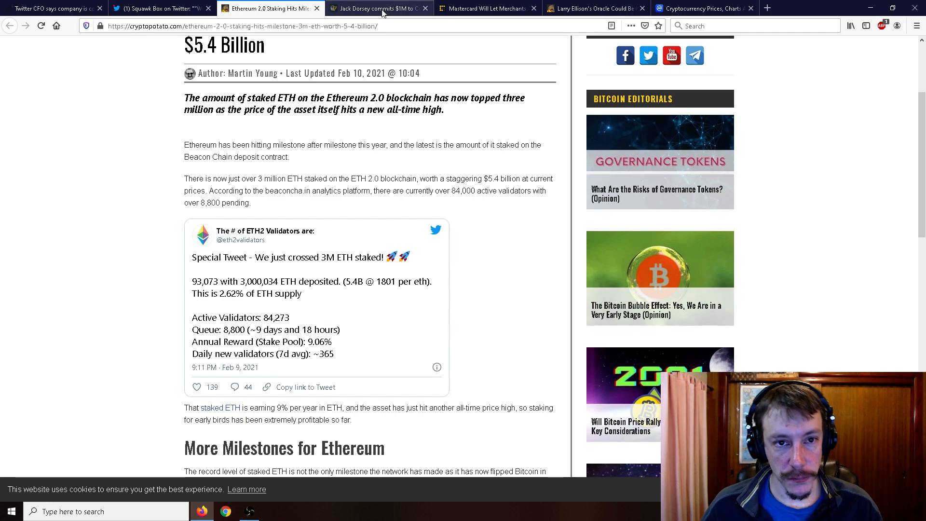
# - Read the Cointelegraph Jack Dorsey $1M Coin Center article down to Brito's confirmation
pyautogui.click(378, 8)
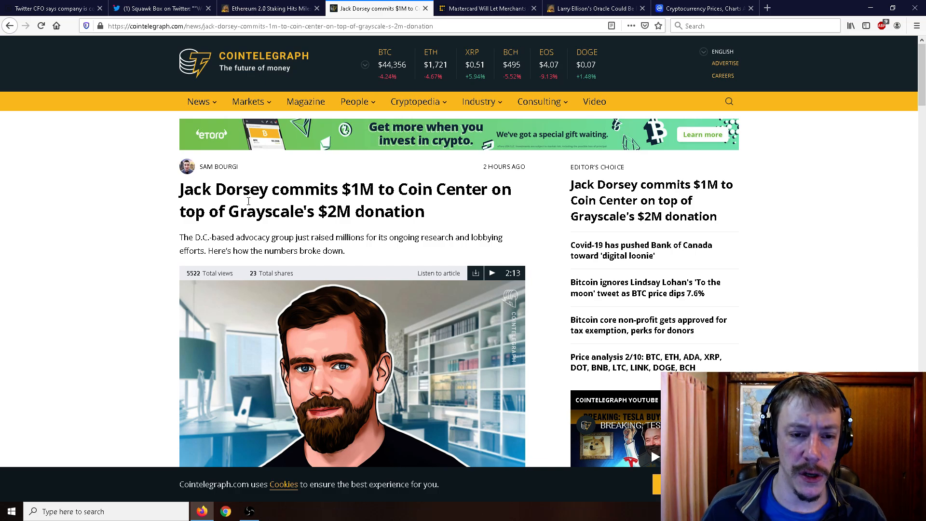
pyautogui.scroll(-3)
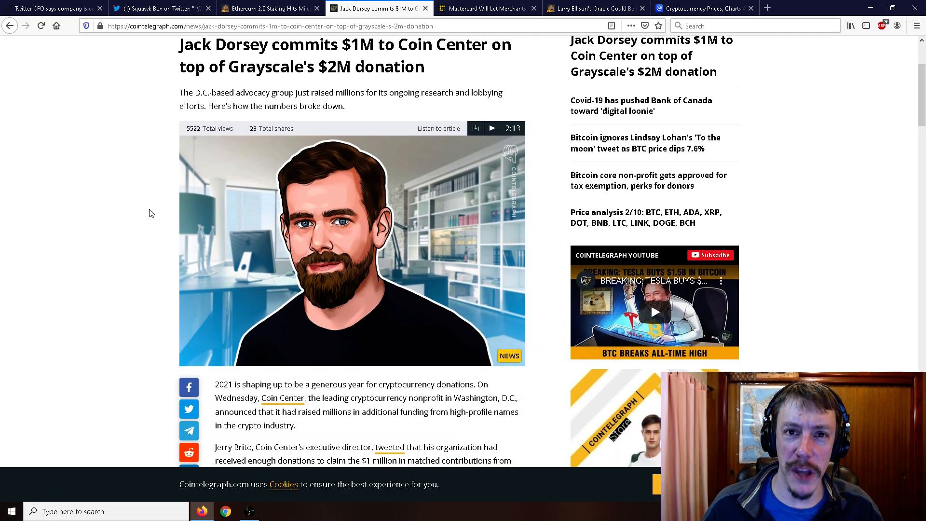
pyautogui.scroll(-3)
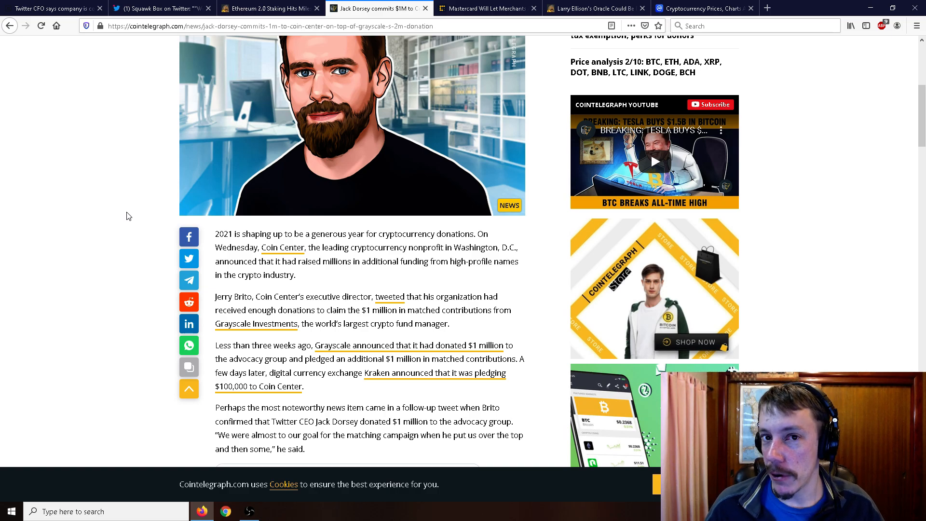
pyautogui.scroll(-3)
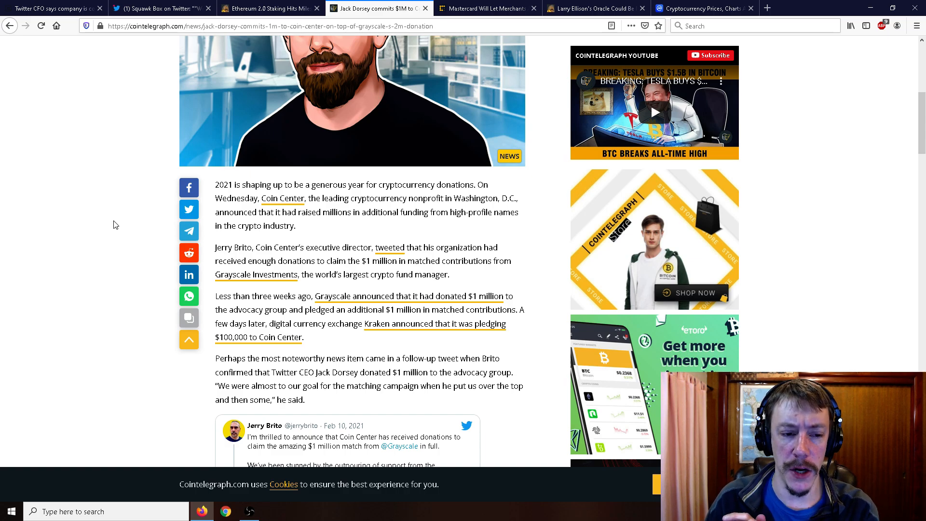
pyautogui.scroll(-3)
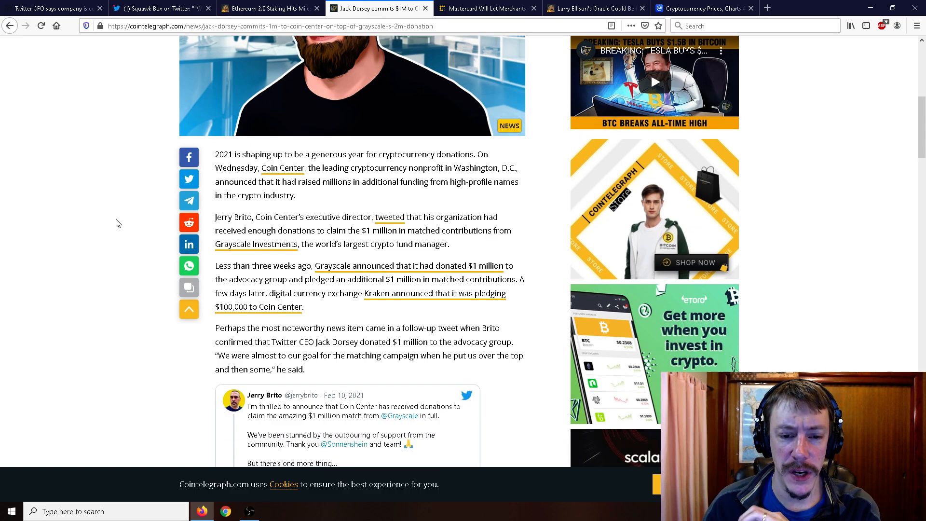
pyautogui.scroll(-3)
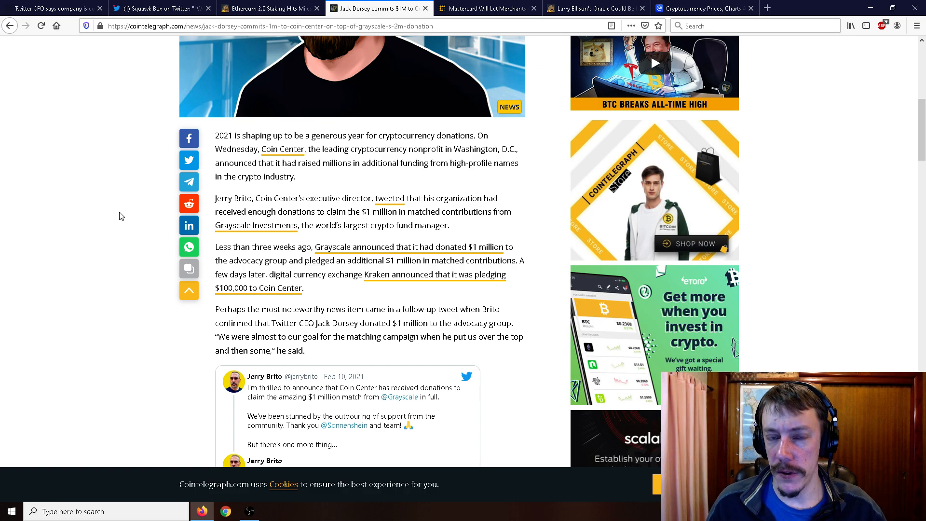
pyautogui.scroll(-3)
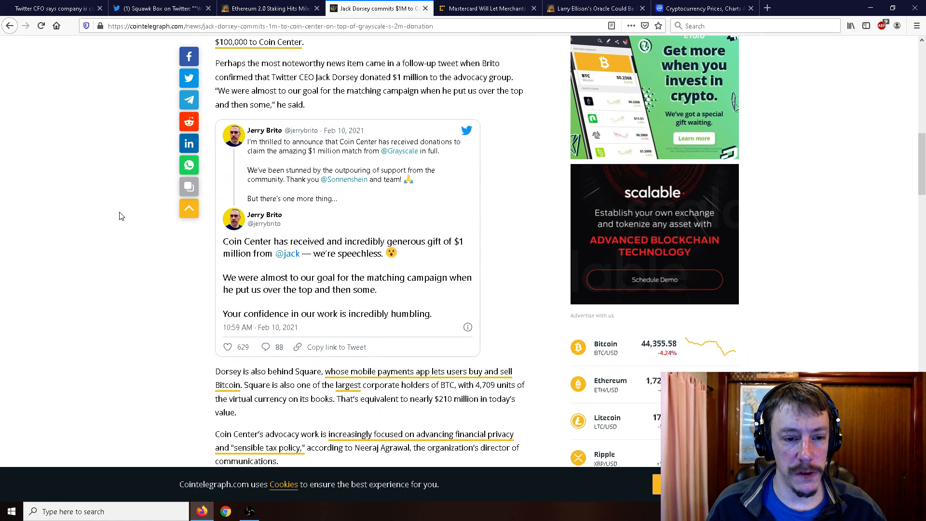
pyautogui.scroll(3)
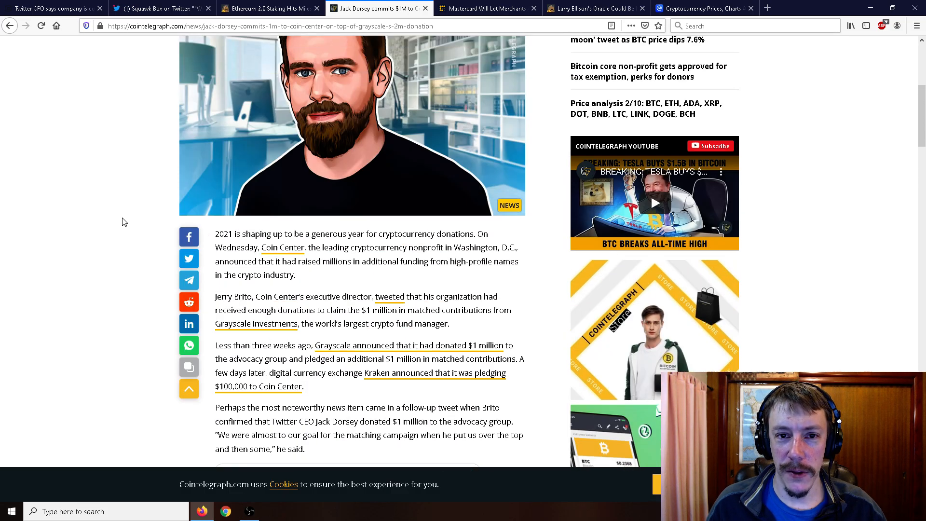
pyautogui.scroll(3)
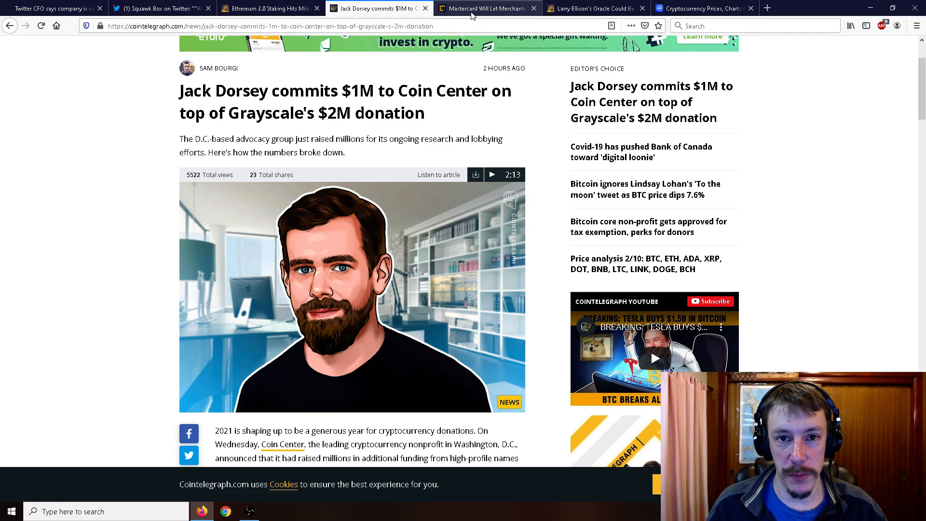
# - Read CoinDesk's Mastercard merchant crypto payments article past the header image
pyautogui.click(484, 8)
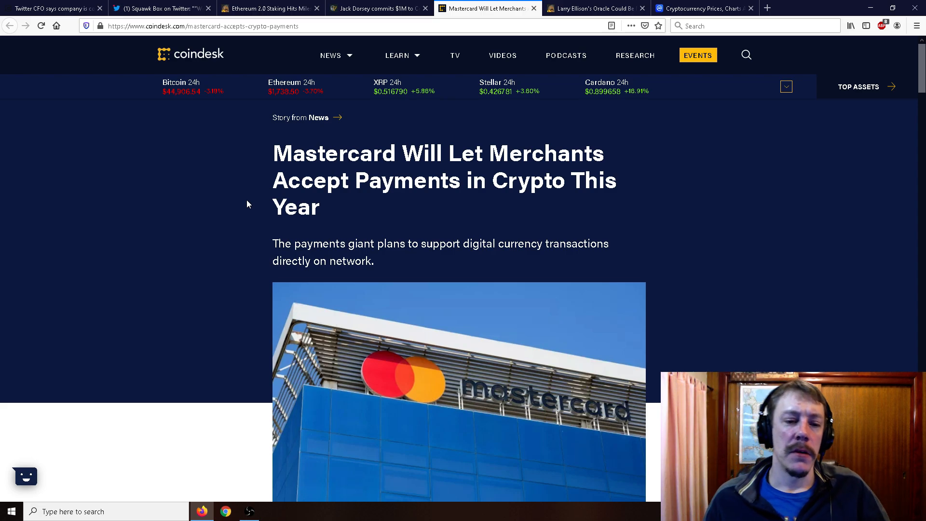
pyautogui.scroll(-3)
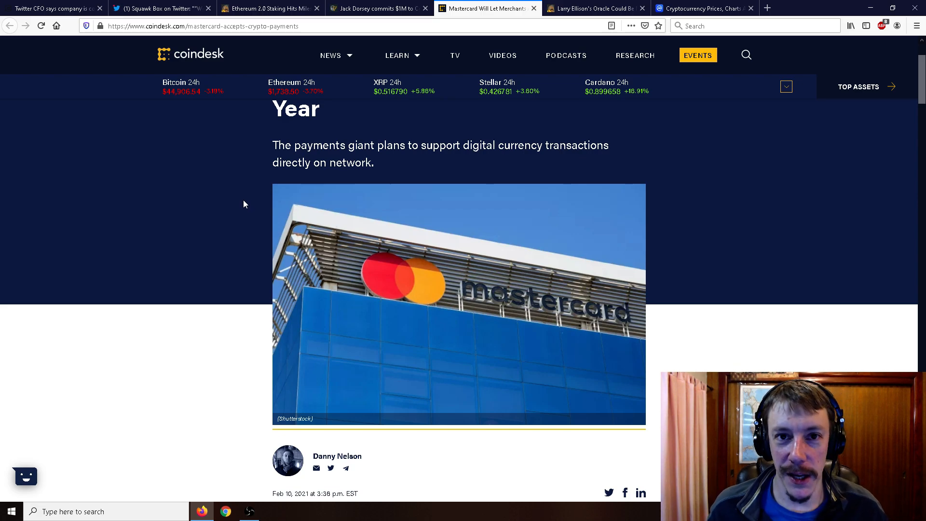
pyautogui.scroll(-3)
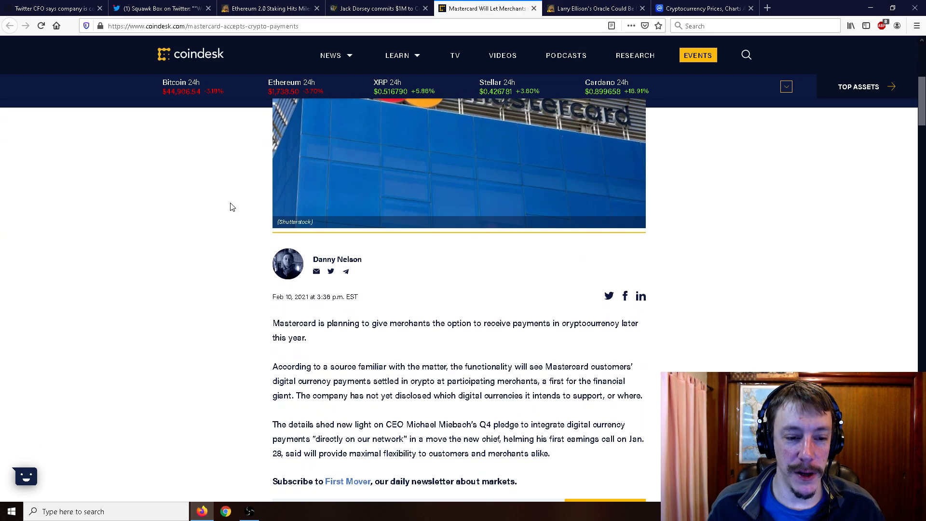
pyautogui.scroll(-3)
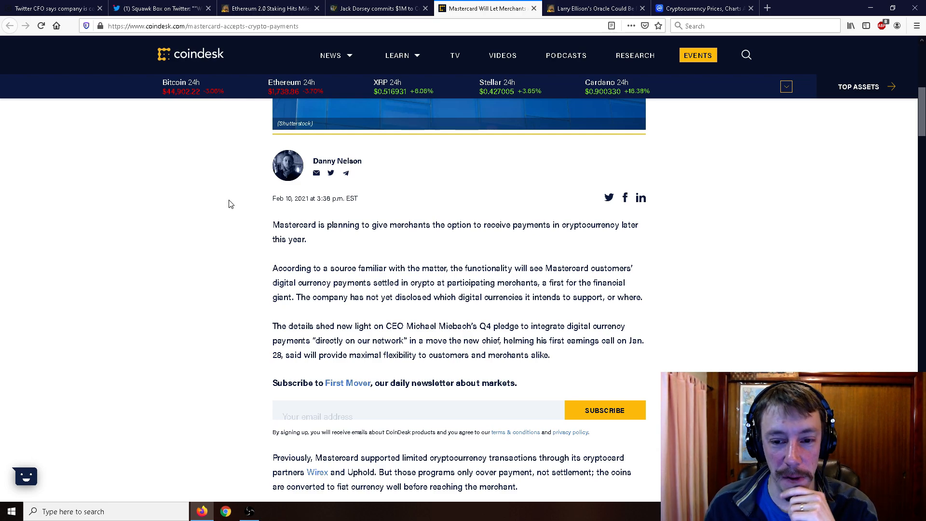
pyautogui.moveTo(228, 193)
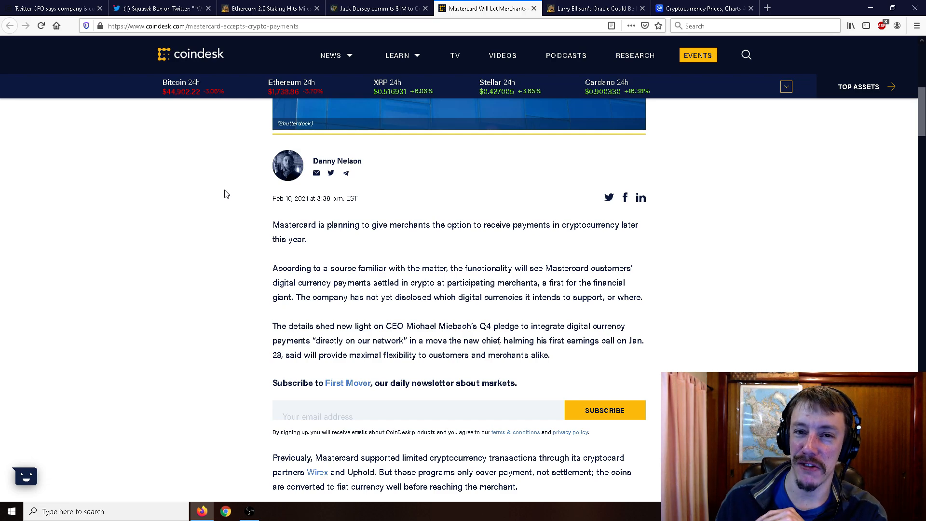
pyautogui.scroll(-3)
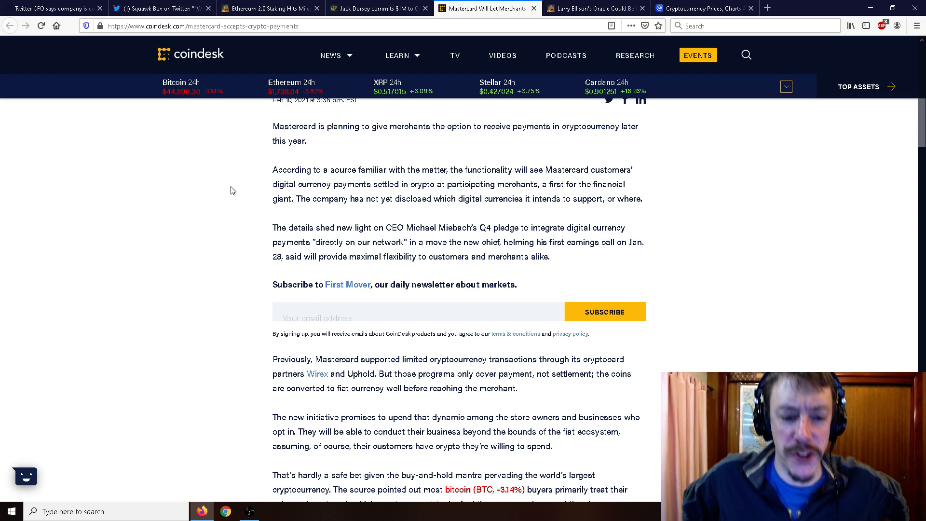
pyautogui.moveTo(237, 151)
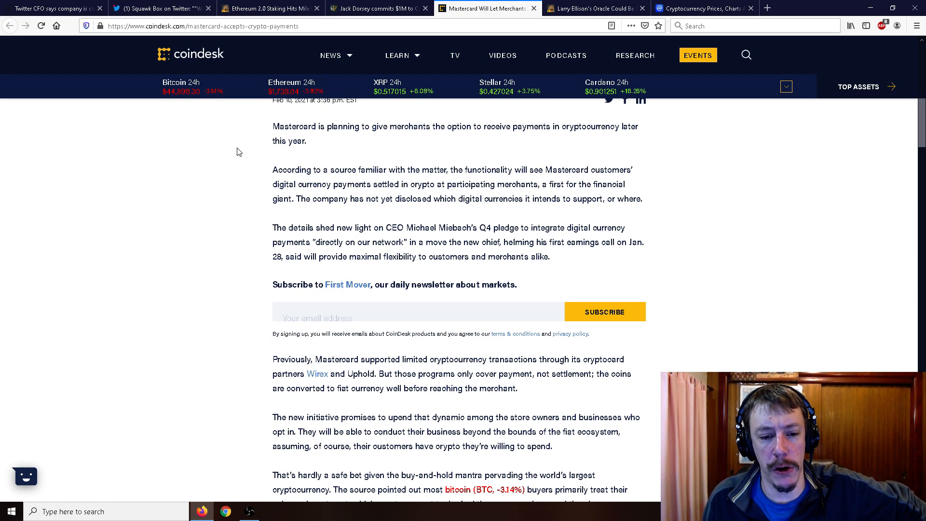
pyautogui.moveTo(221, 163)
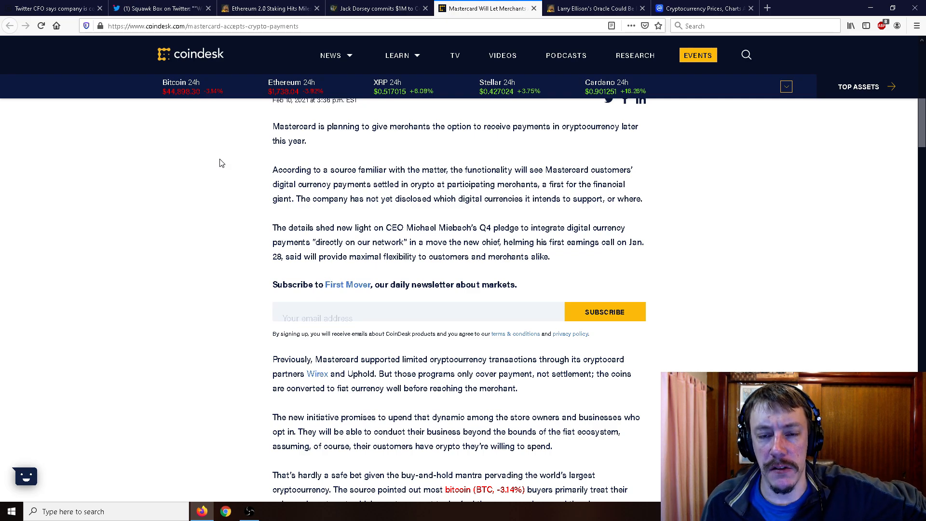
pyautogui.scroll(-3)
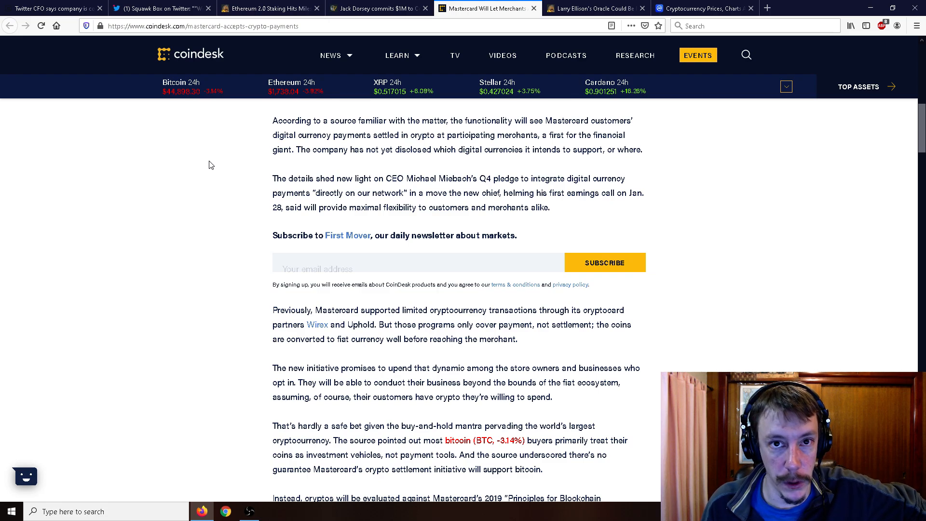
pyautogui.scroll(-3)
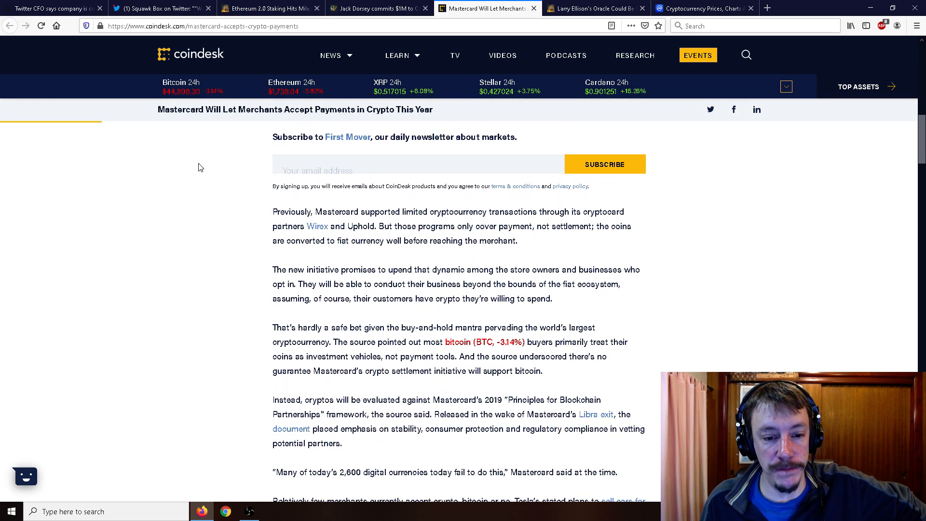
pyautogui.scroll(-3)
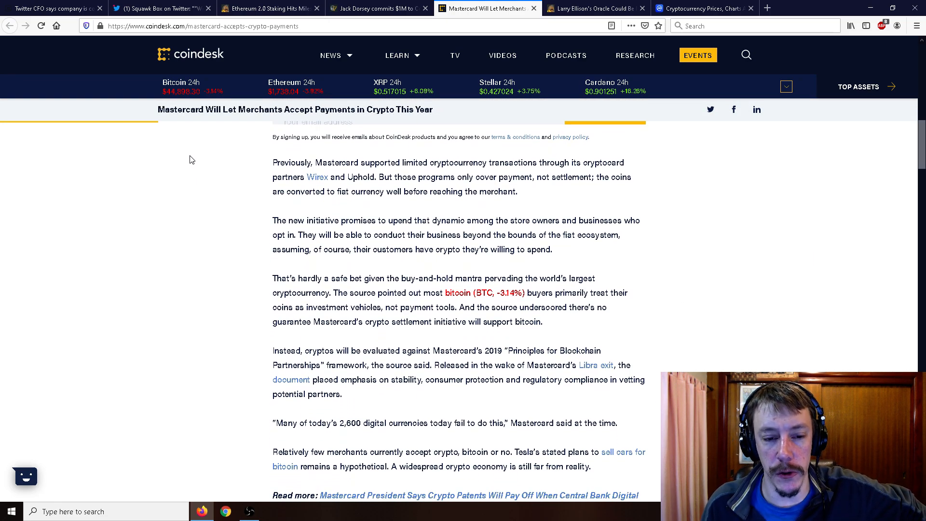
pyautogui.moveTo(189, 157)
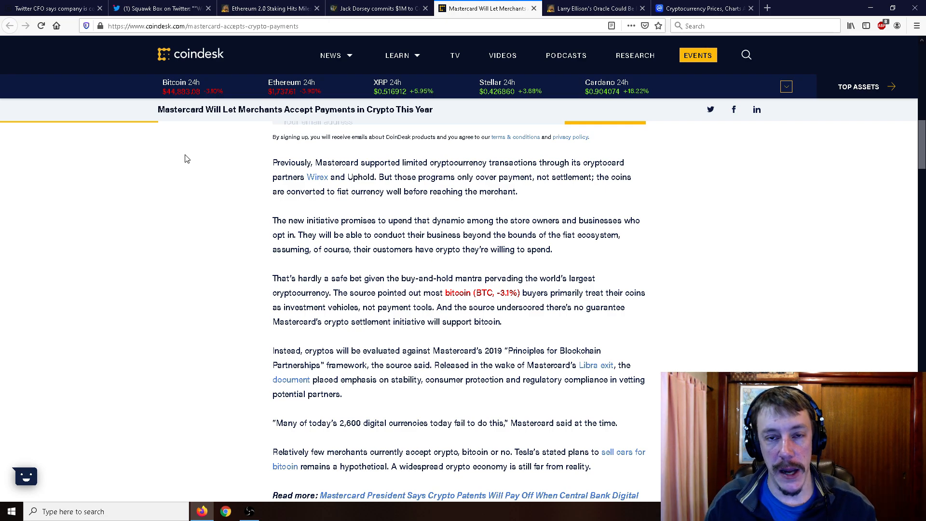
pyautogui.moveTo(177, 185)
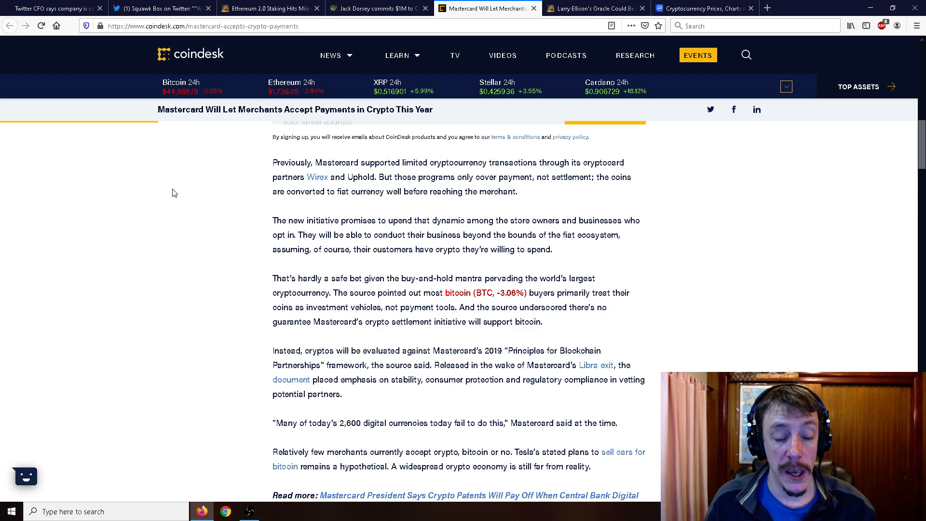
pyautogui.scroll(-3)
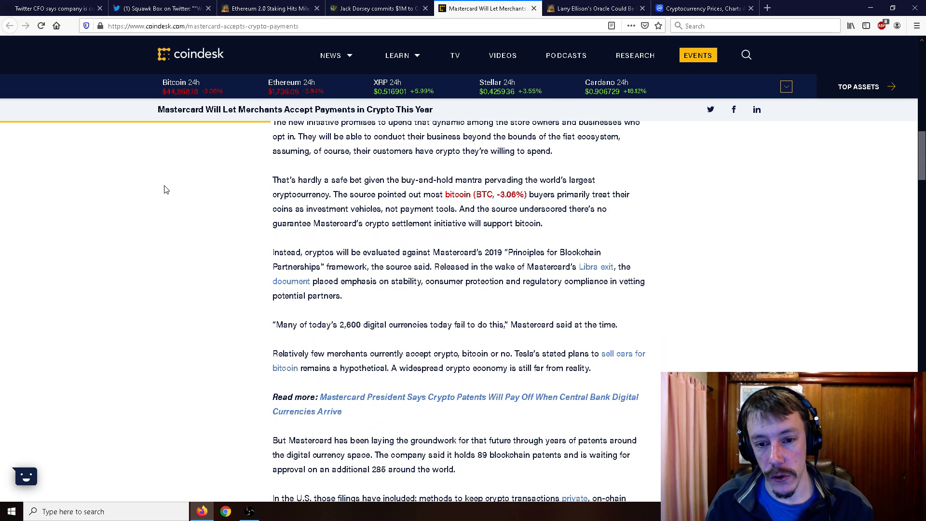
pyautogui.scroll(3)
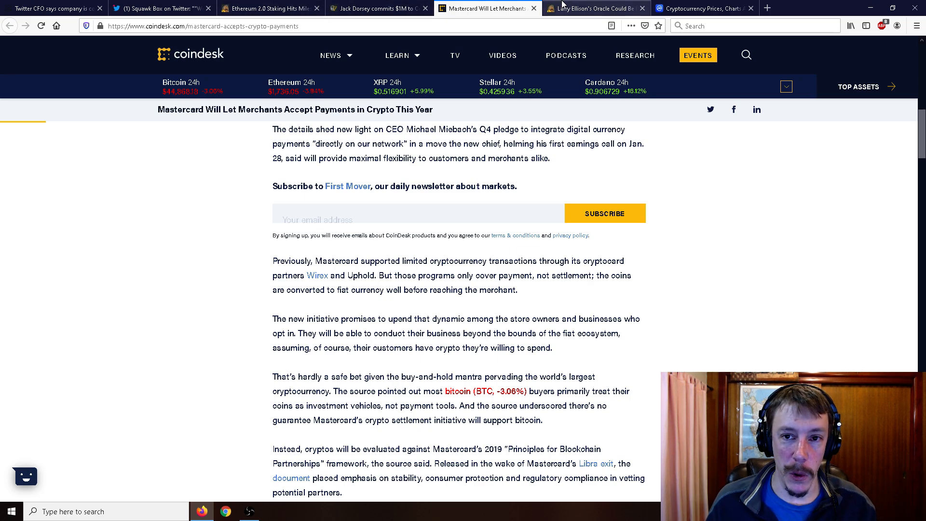
# - Bring up the CryptoPotato Larry Ellison Oracle article and scroll into 'Is Oracle Next?'
pyautogui.click(594, 8)
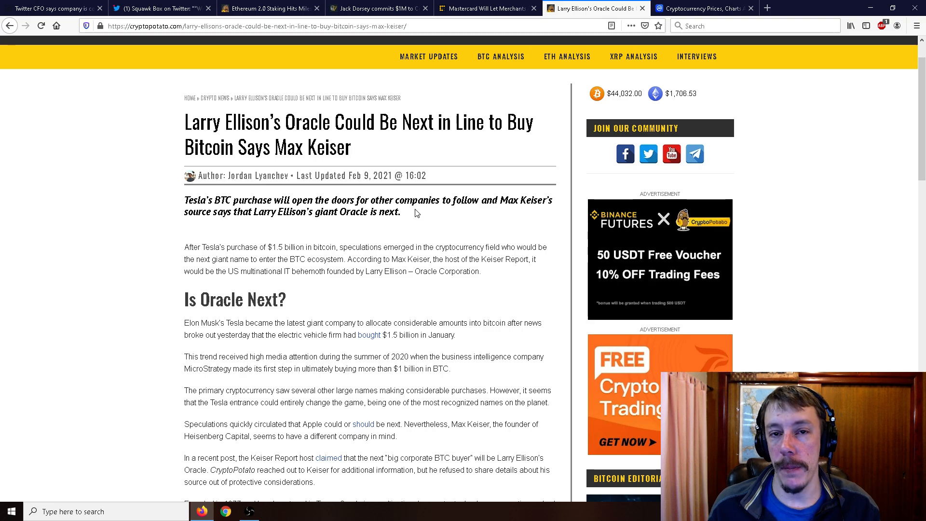
pyautogui.scroll(-3)
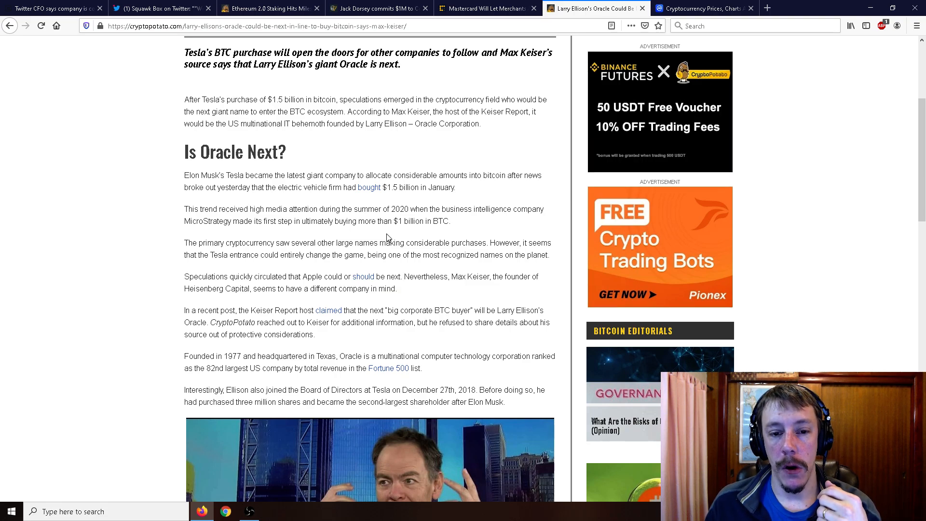
pyautogui.moveTo(407, 221)
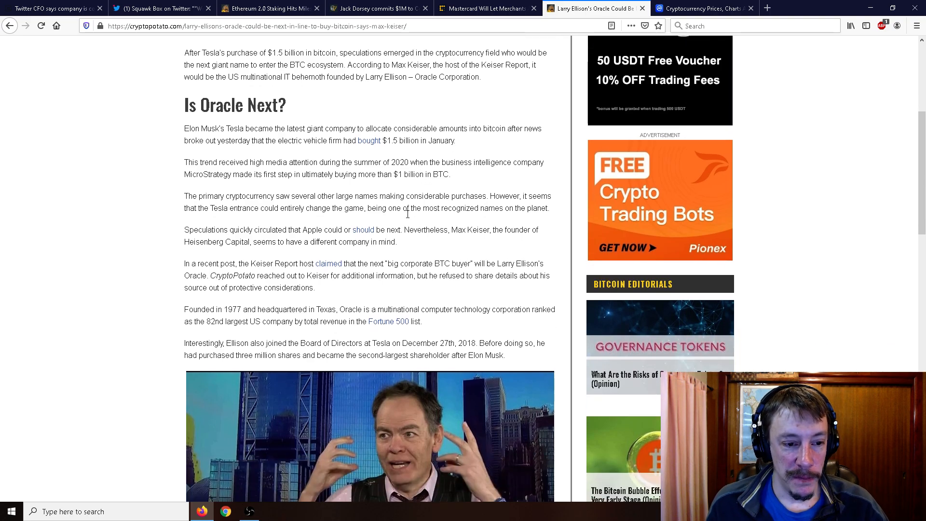
# - Scroll the Oracle article to its end, past Keiser's Ford and 40x price quote
pyautogui.scroll(-3)
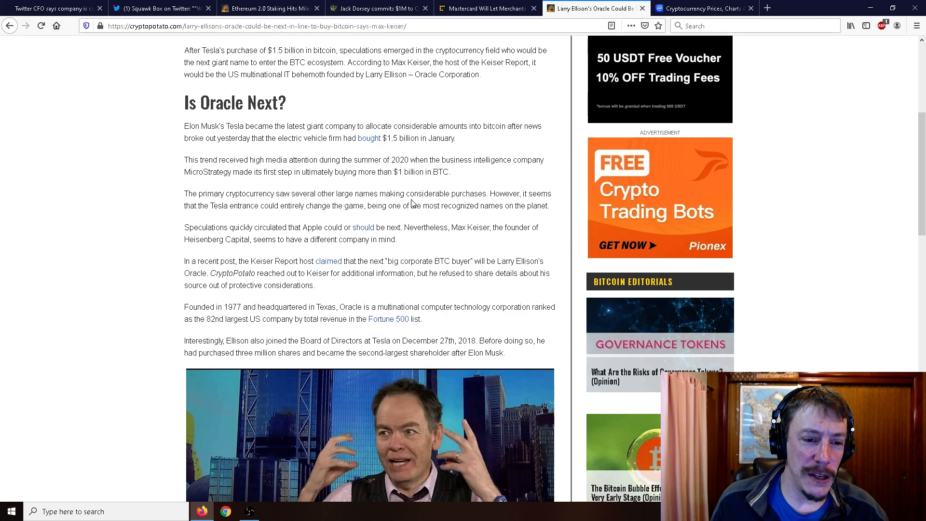
pyautogui.scroll(-3)
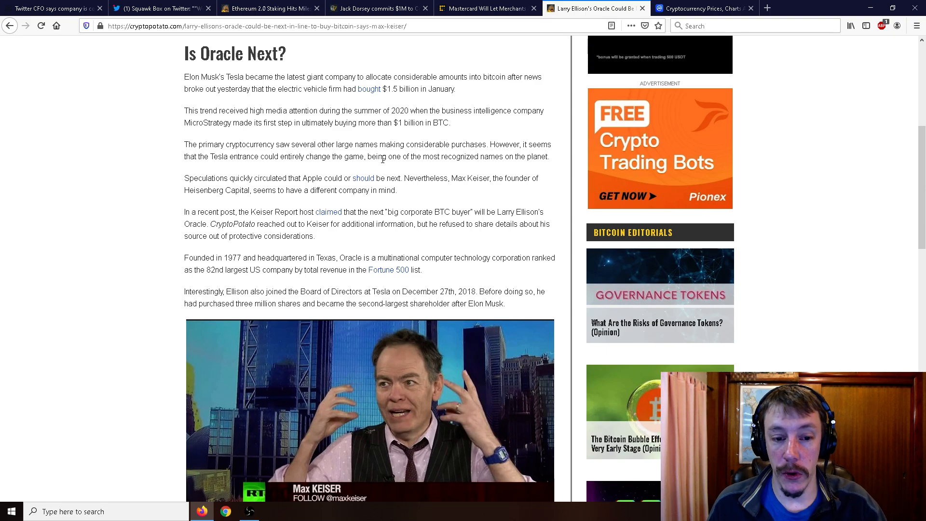
pyautogui.moveTo(376, 167)
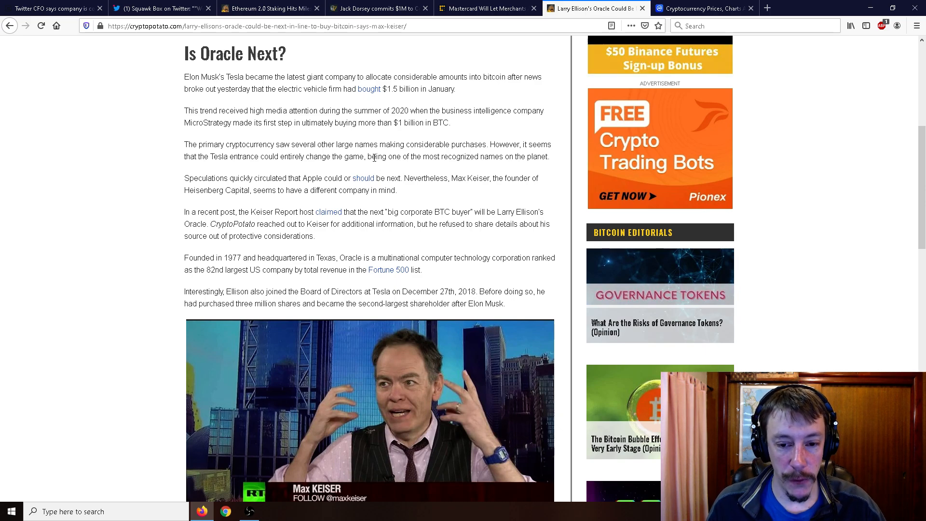
pyautogui.moveTo(192, 206)
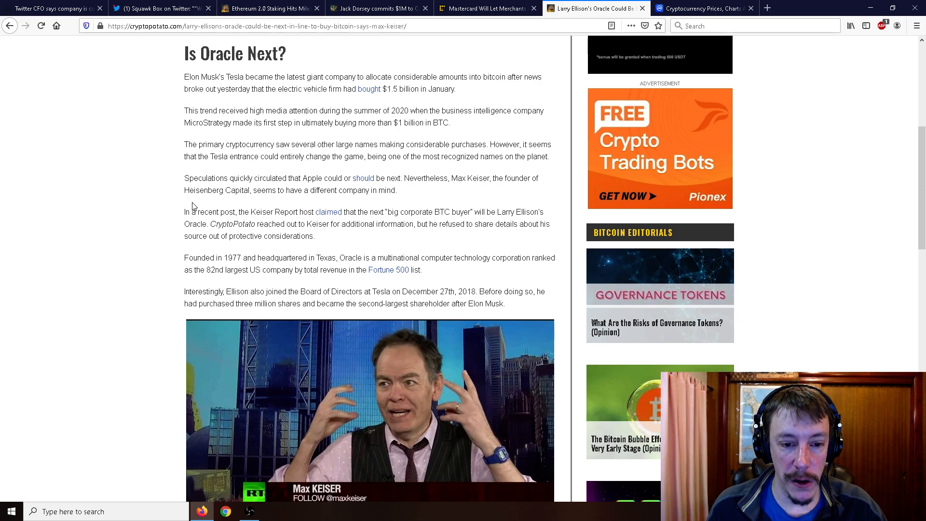
pyautogui.scroll(-3)
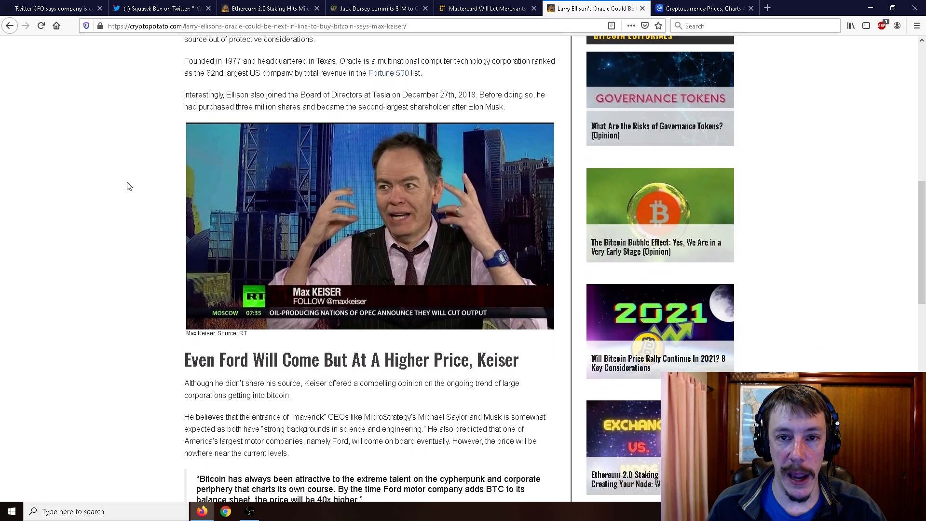
pyautogui.scroll(-3)
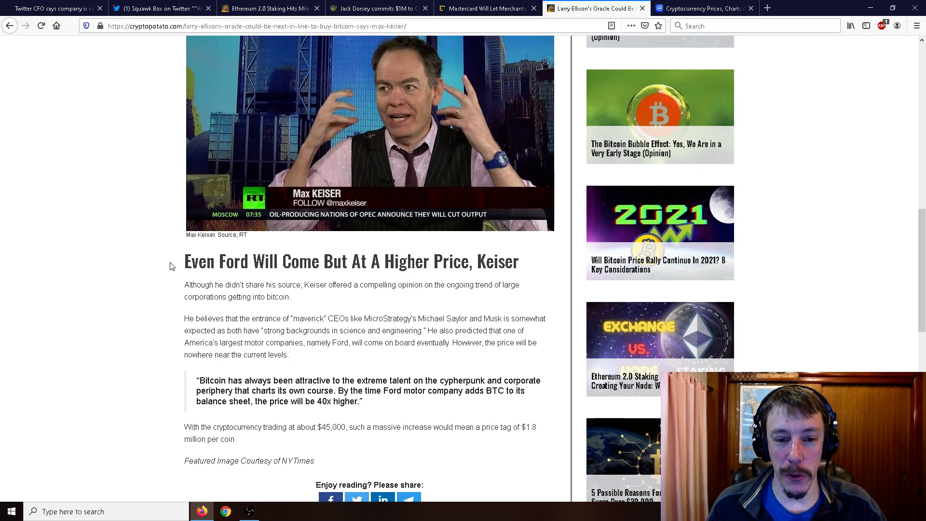
pyautogui.moveTo(206, 267)
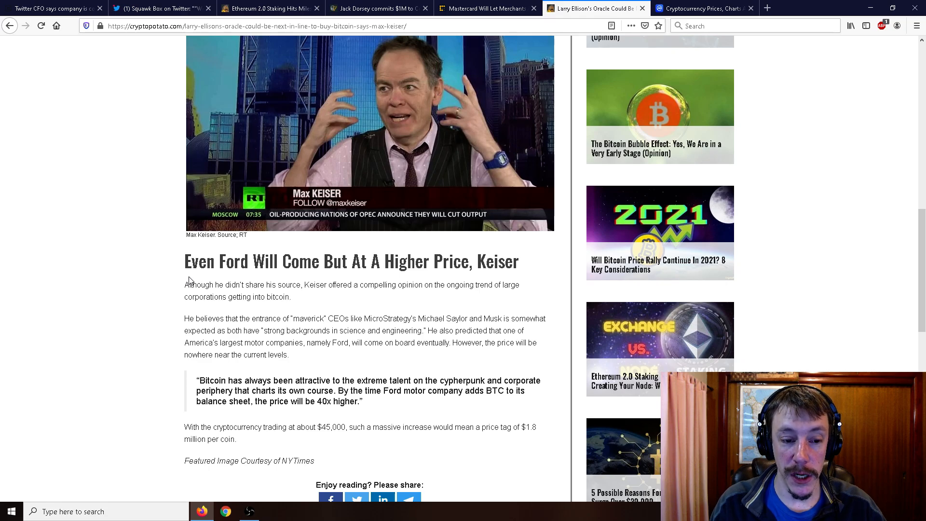
pyautogui.scroll(-3)
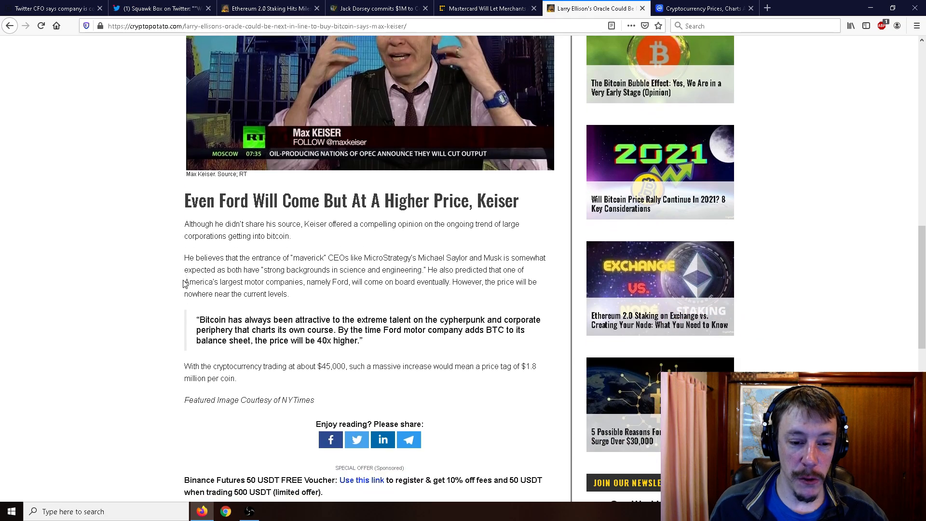
pyautogui.scroll(-3)
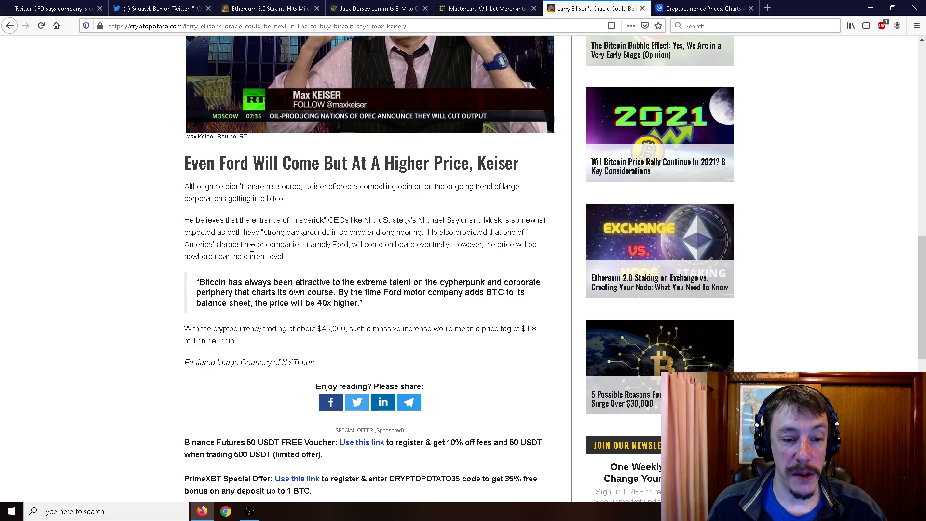
pyautogui.moveTo(286, 302)
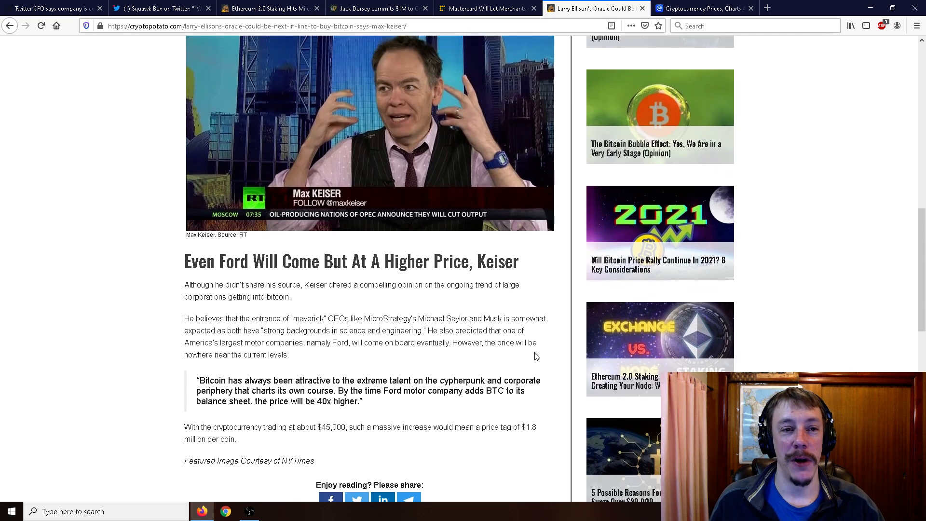
pyautogui.moveTo(561, 343)
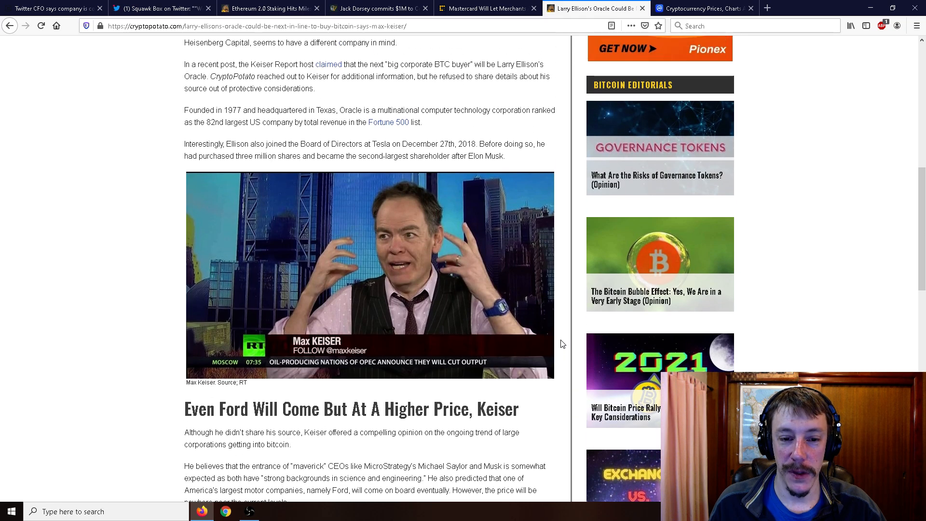
# - Return to the CoinMarketCap price table showing Tesla, Bitcoin, Ethereum and Tether
pyautogui.click(703, 8)
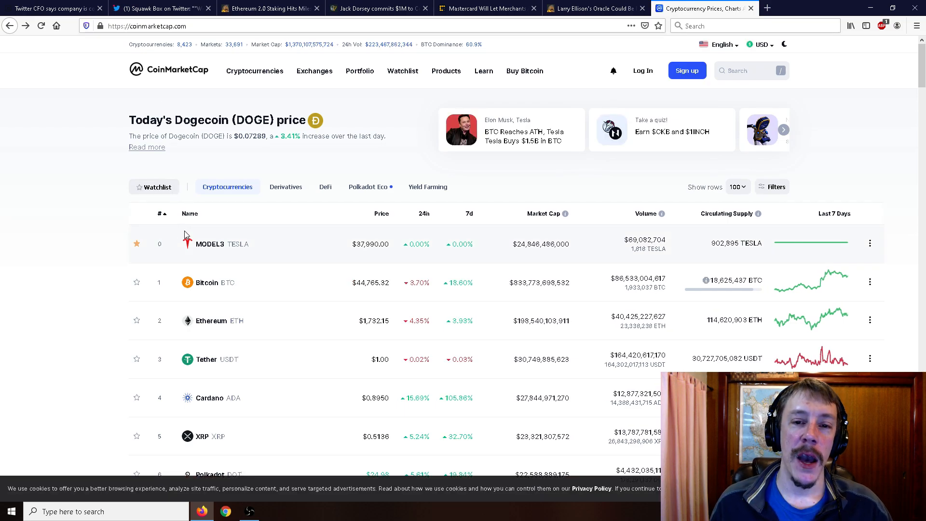
pyautogui.moveTo(190, 244)
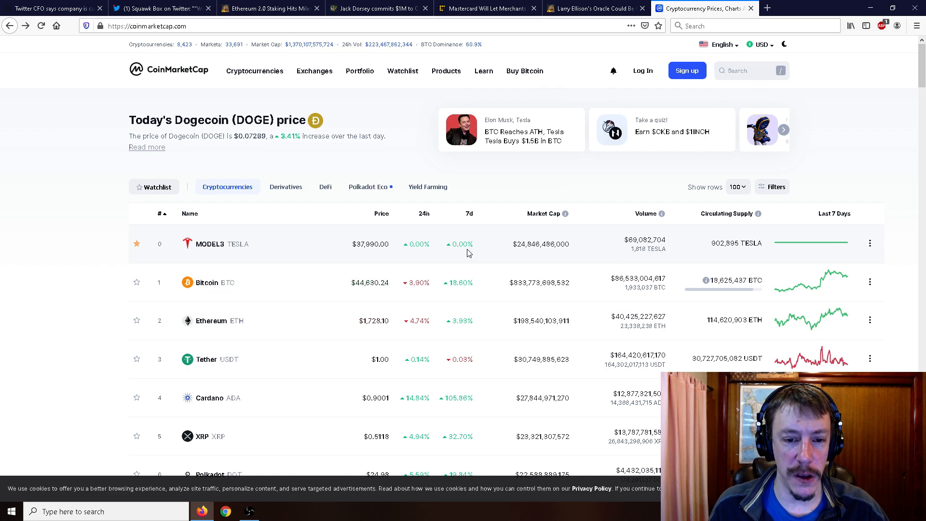
pyautogui.moveTo(521, 253)
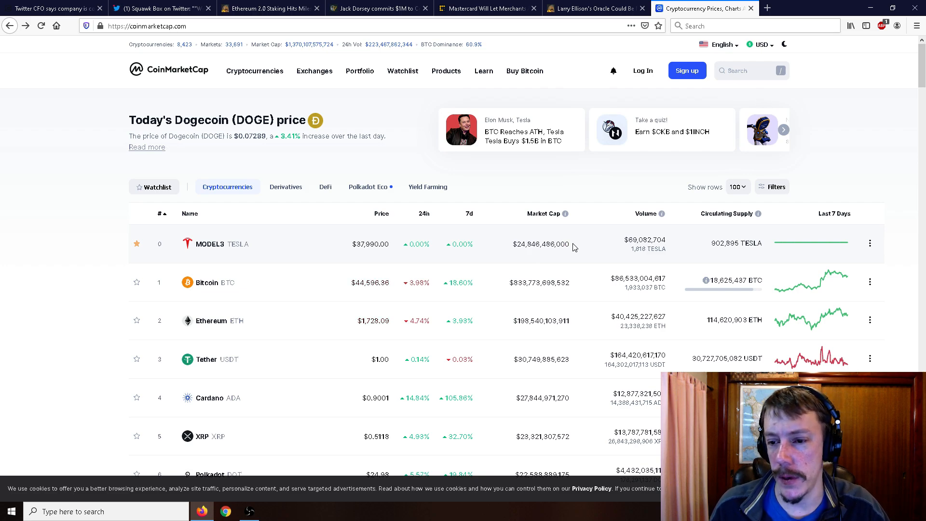
pyautogui.moveTo(569, 241)
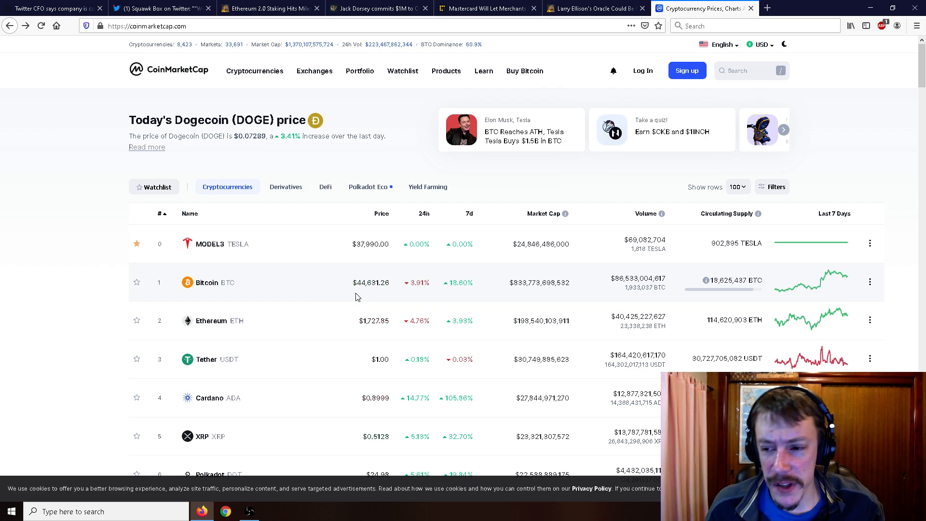
# - Scroll the price table down to Polkadot, Binance Coin, Litecoin, Chainlink, Stellar and Dogecoin
pyautogui.scroll(-3)
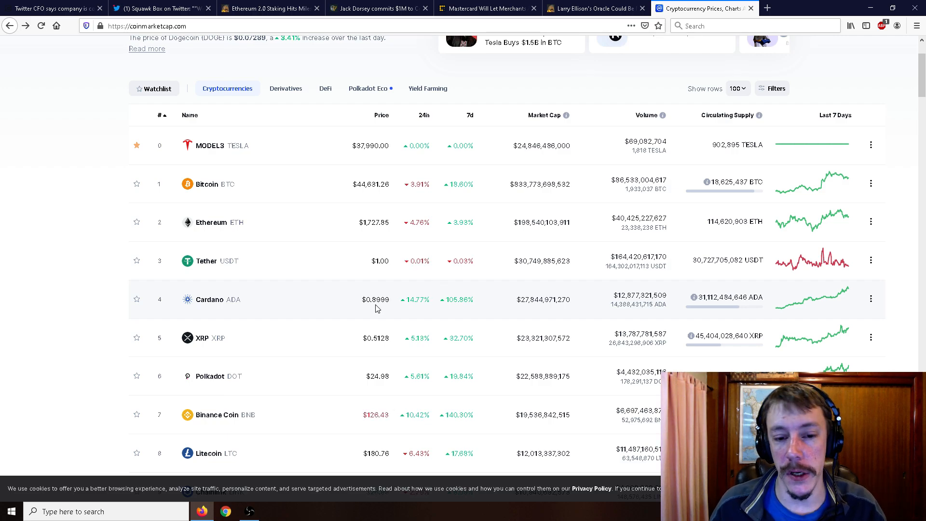
pyautogui.scroll(-3)
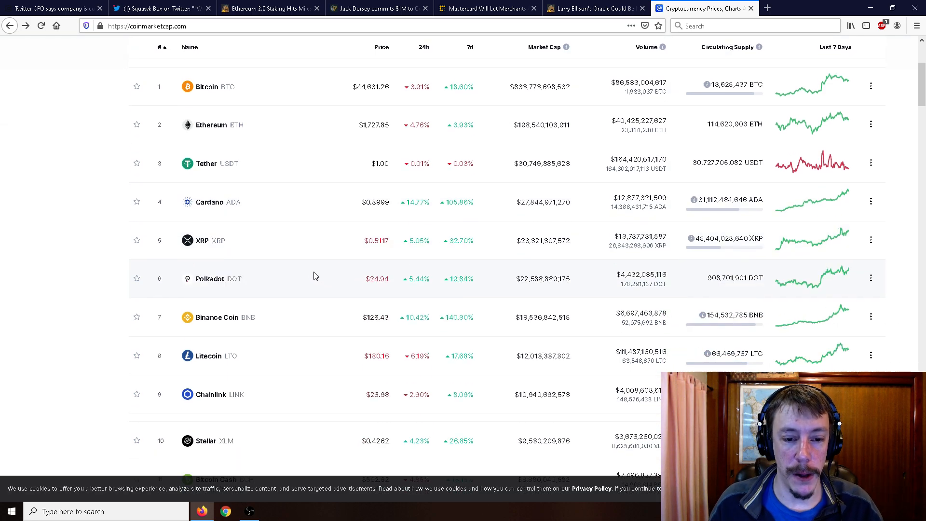
pyautogui.scroll(-3)
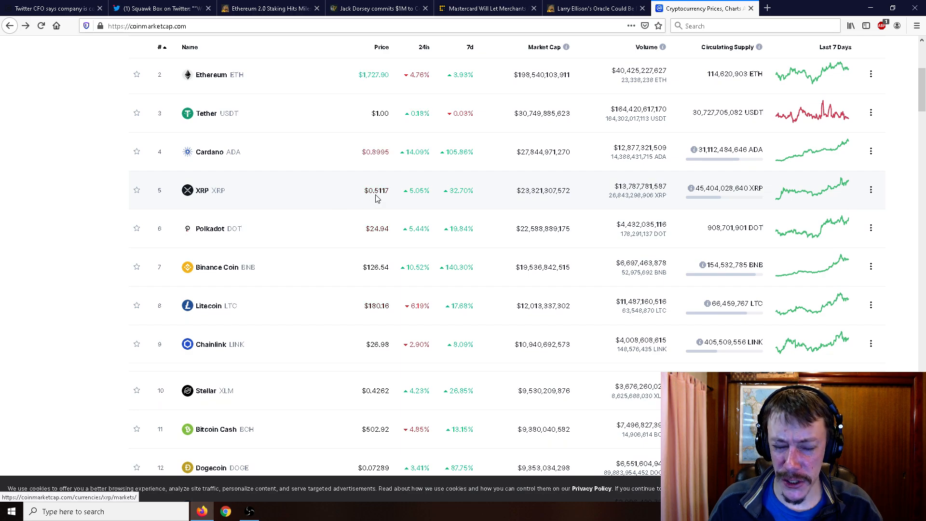